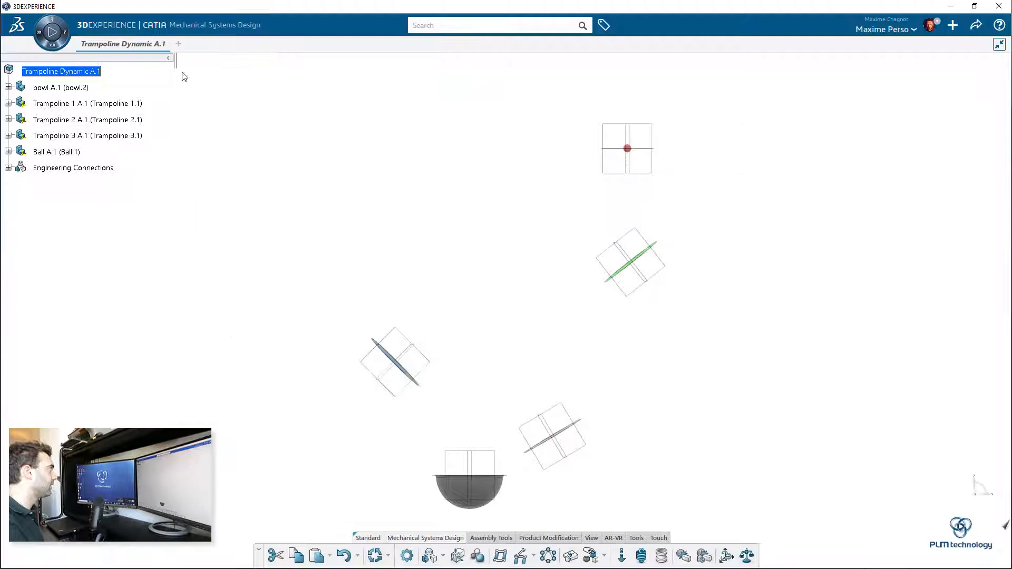
# - Select the Trampoline Dynamic A.1 root to start the mechanism setup
pyautogui.click(7, 167)
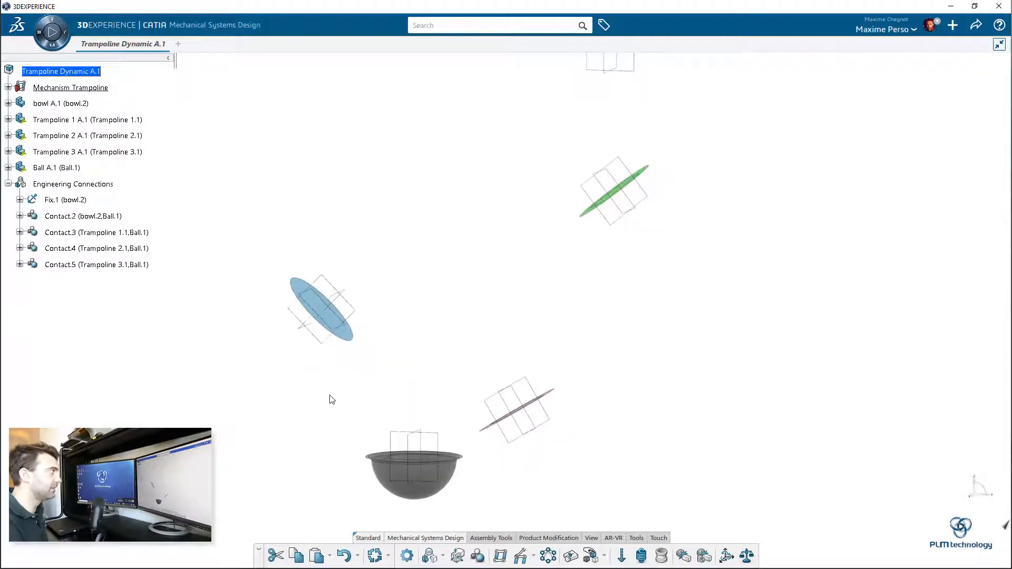
# - Hide the extra geometry element under the bowl's 3D Shape via Hide/Show
pyautogui.rightClick(84, 199)
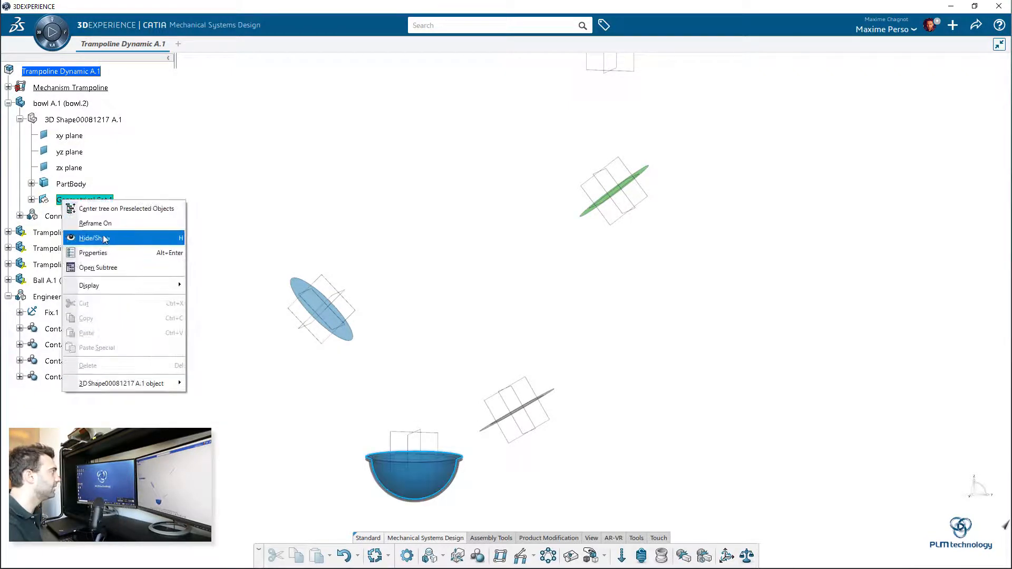
pyautogui.click(92, 237)
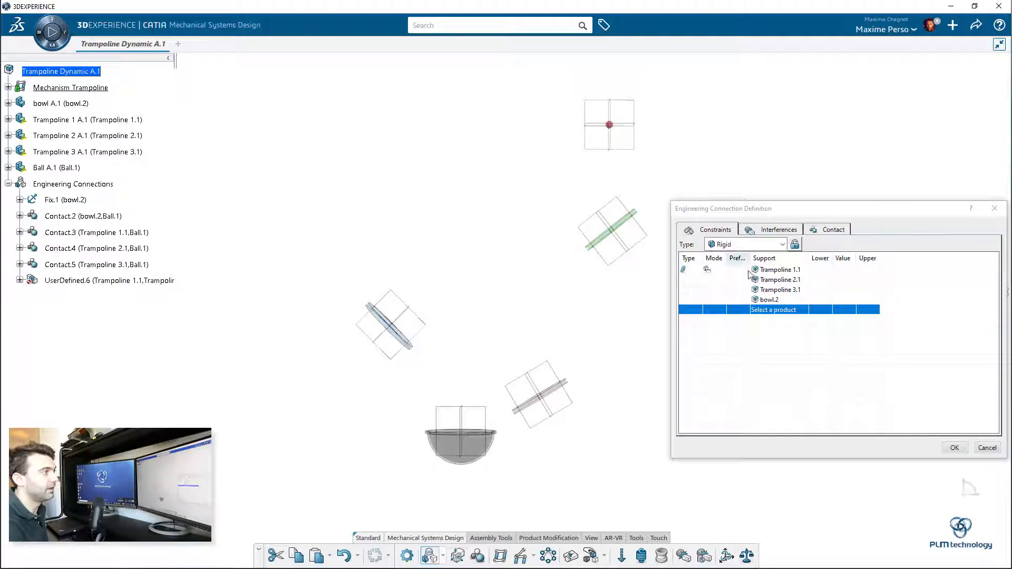
# - Confirm the Rigid engineering connection between Trampoline 1.1, 2.1, 3.1 and bowl.2
pyautogui.click(954, 447)
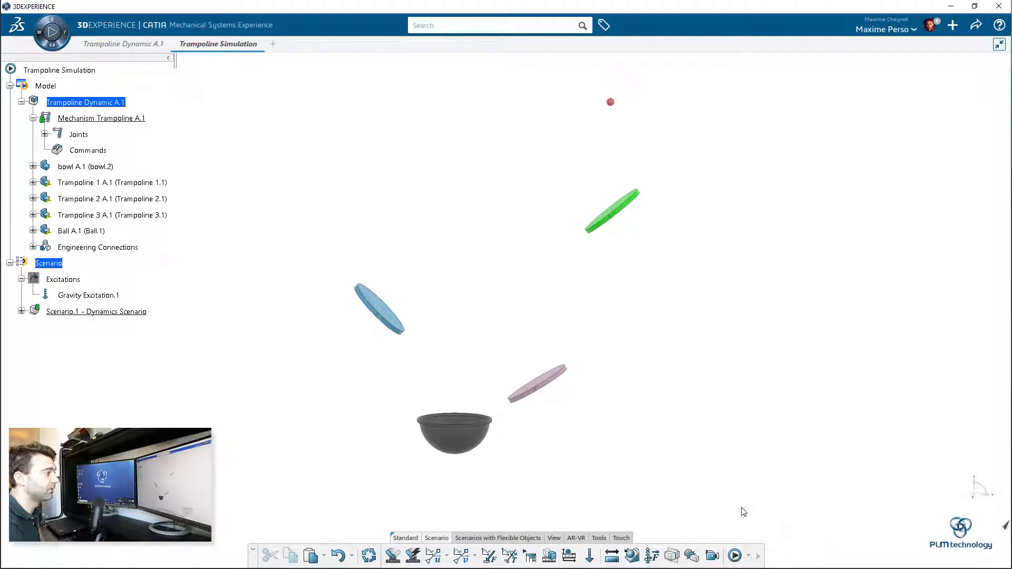
# - Compute the Dynamics Scenario with Gravity Excitation.1 on the trampoline model
pyautogui.click(734, 556)
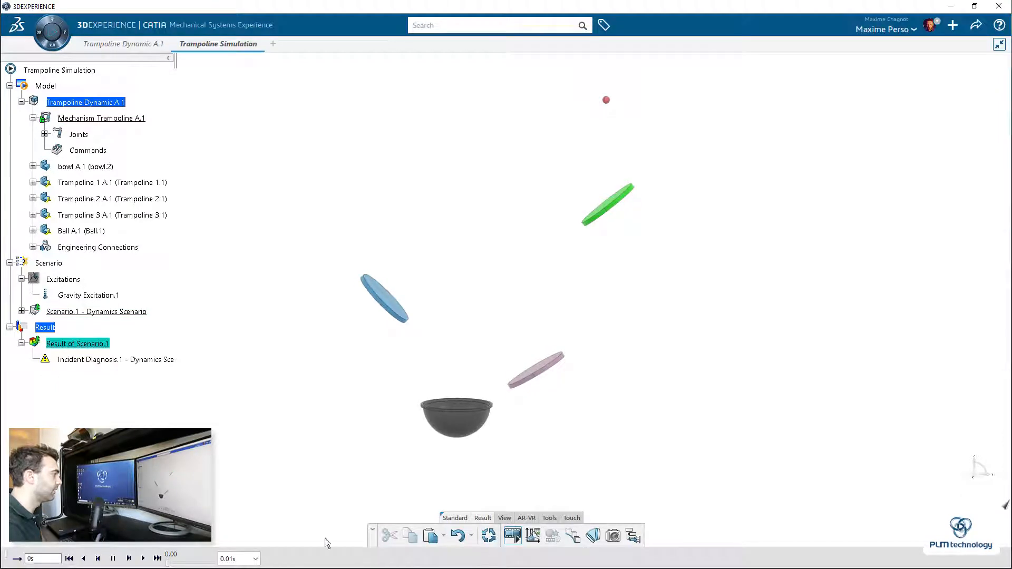
# - Return to the Trampoline Dynamic assembly document after the scenario result appears
pyautogui.click(122, 44)
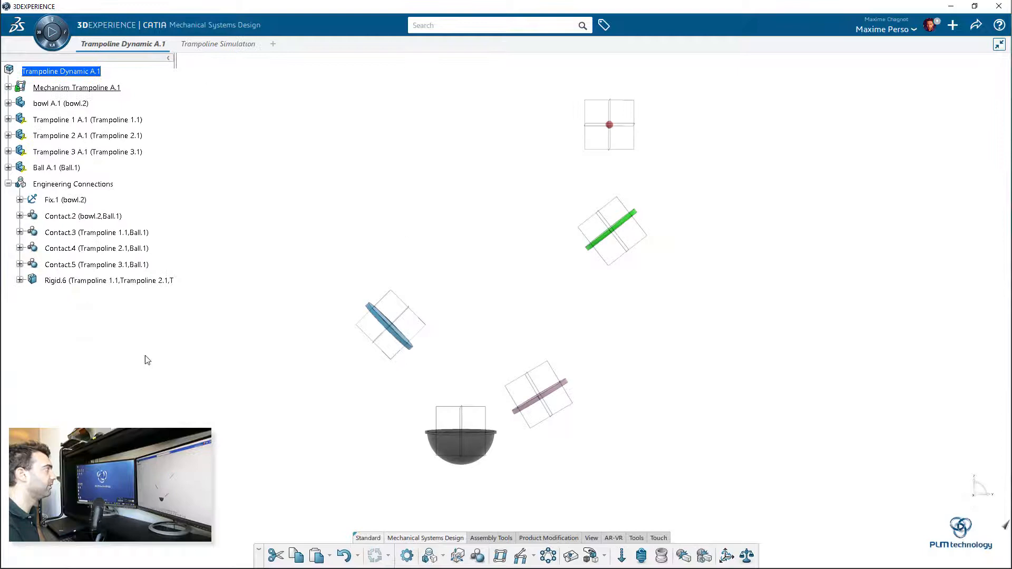
# - Edit a Trampoline–Ball contact connection under Engineering Connections
pyautogui.doubleClick(96, 248)
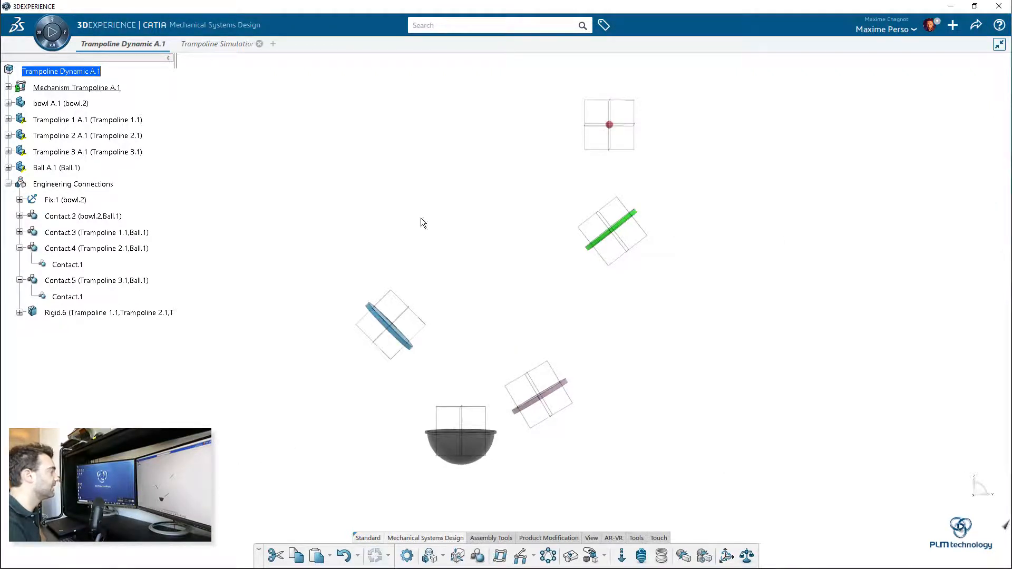
# - Bring up the Contact.4 definition for Trampoline 2.1 and Ball.1
pyautogui.click(217, 43)
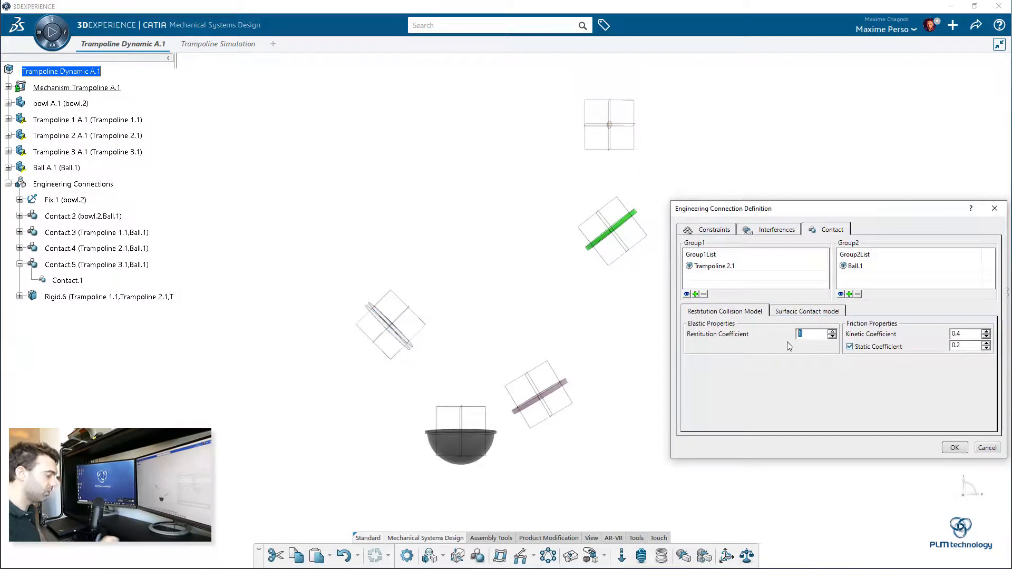
# - Set Contact.4 restitution coefficient to 0.5 and switch to the Trampoline Simulation document
pyautogui.write('0.5')
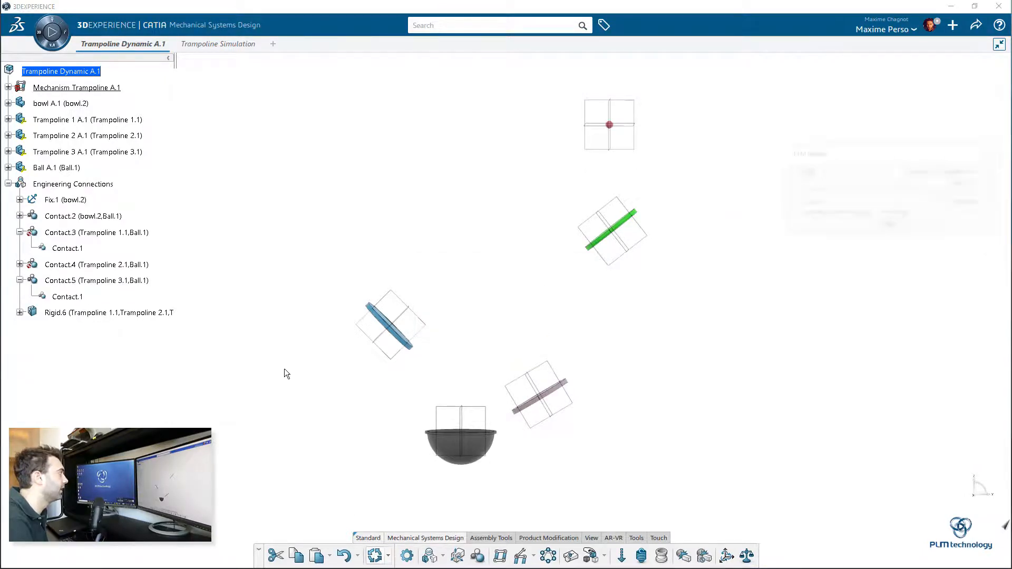
pyautogui.click(218, 43)
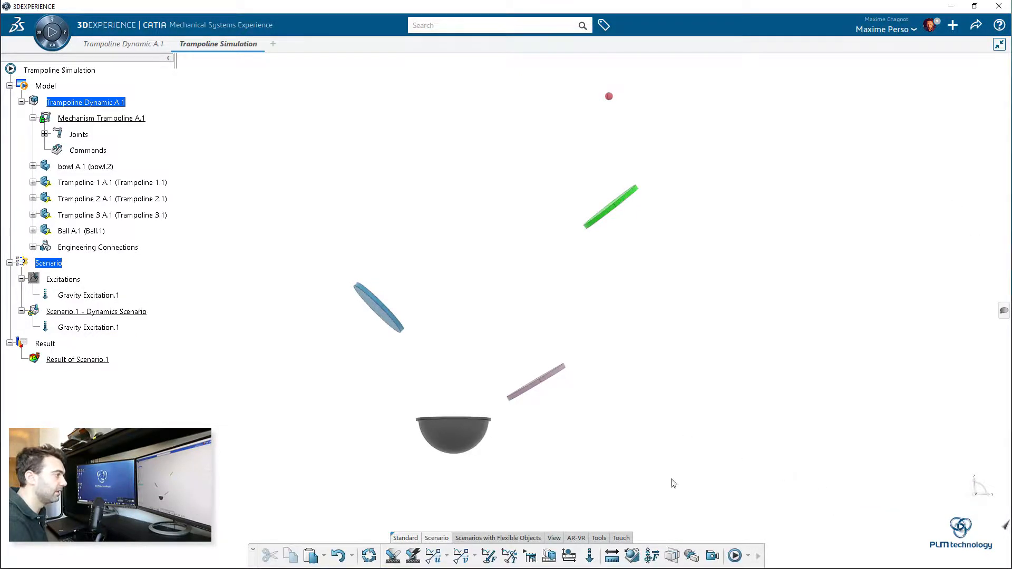
# - Rerun Scenario.1 so the ball's bounce uses the new contact coefficients
pyautogui.click(734, 556)
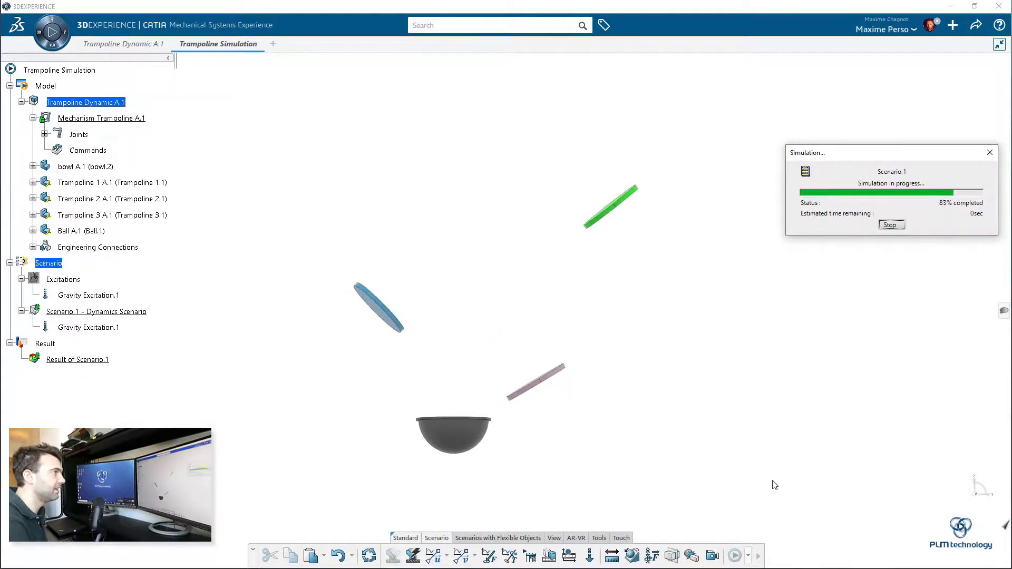